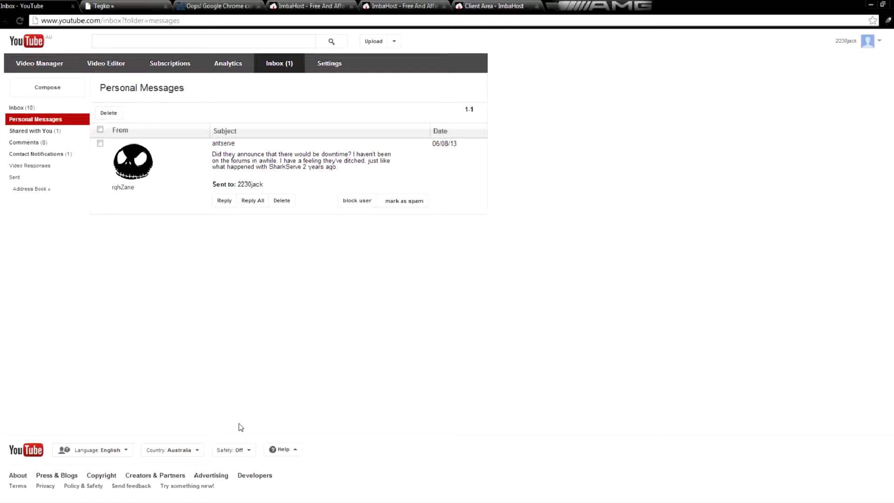
mouse_move(236, 419)
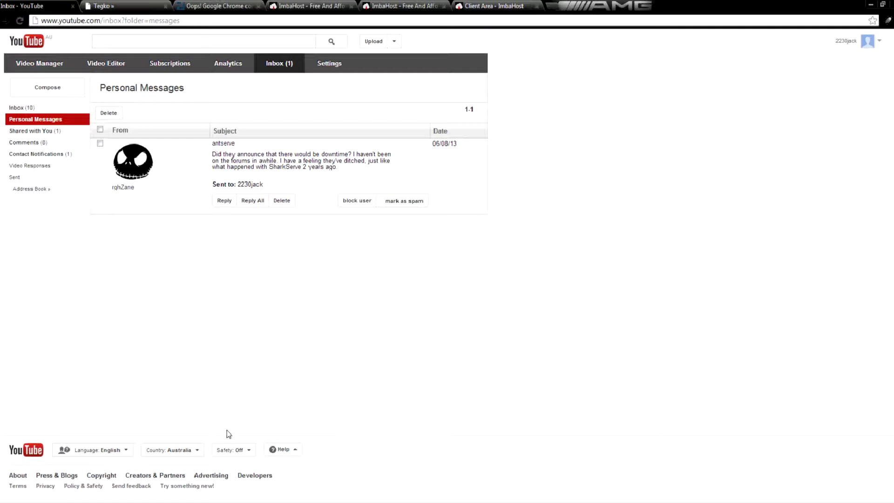
- Show the antserve.com 'could not be reached' error page, retry it, then return to YouTube messages
click(217, 7)
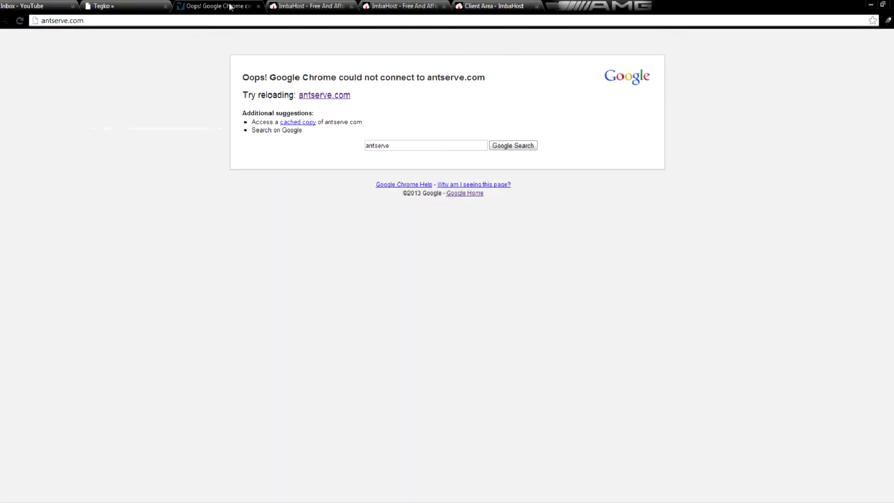
click(62, 21)
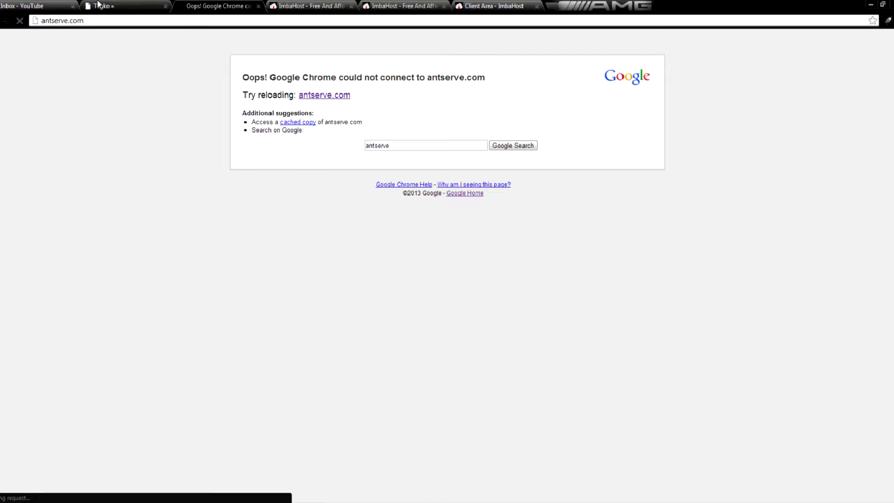
click(35, 6)
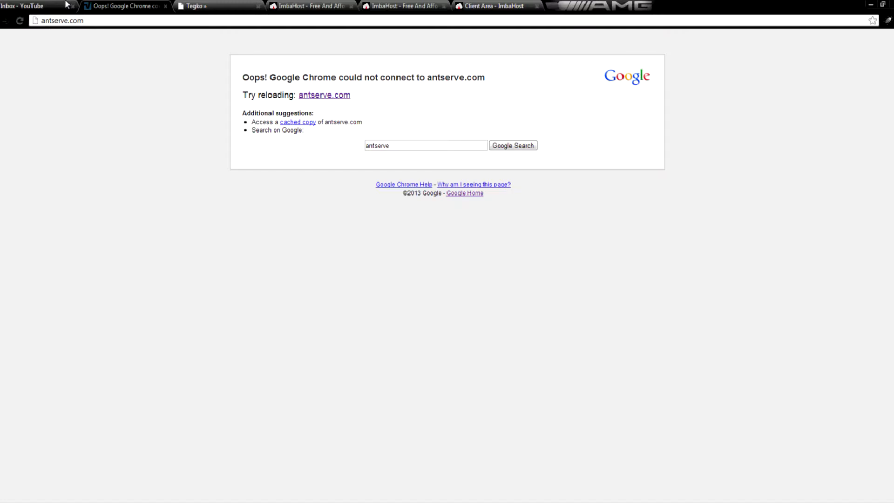
mouse_move(57, 11)
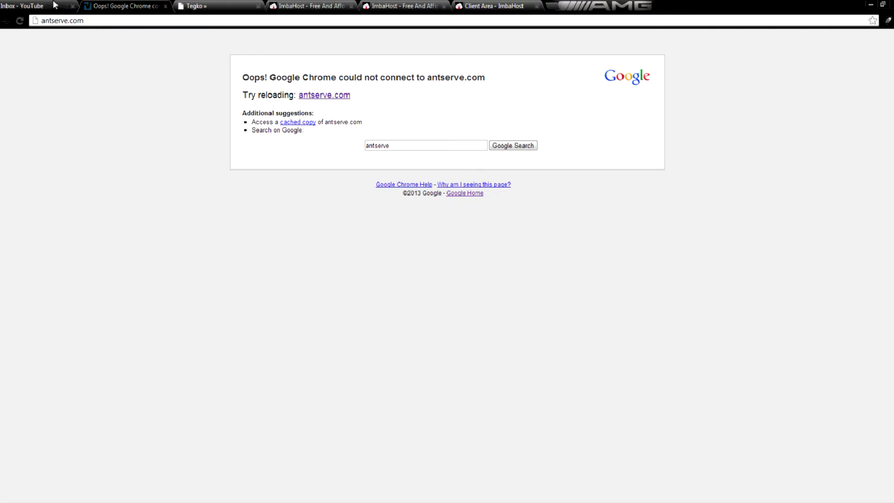
click(26, 6)
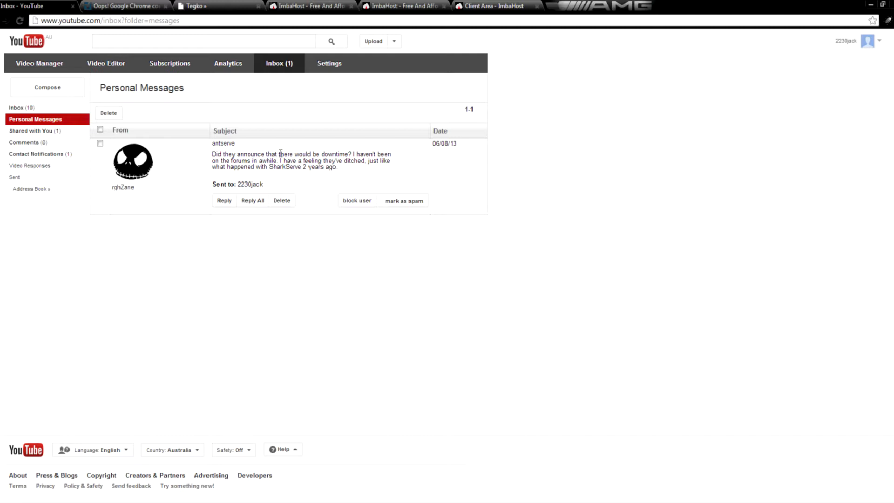
- Switch to the Tegko review of the Waengen.tk free web host
click(194, 7)
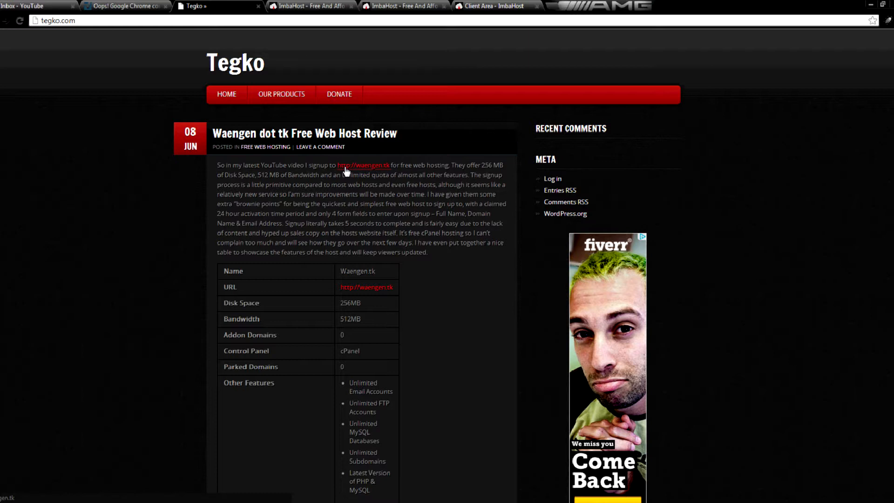
mouse_move(402, 167)
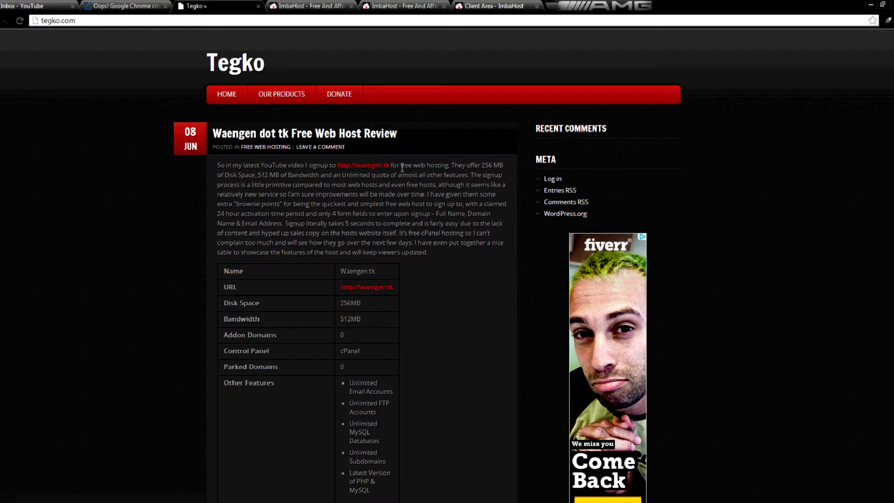
mouse_move(290, 213)
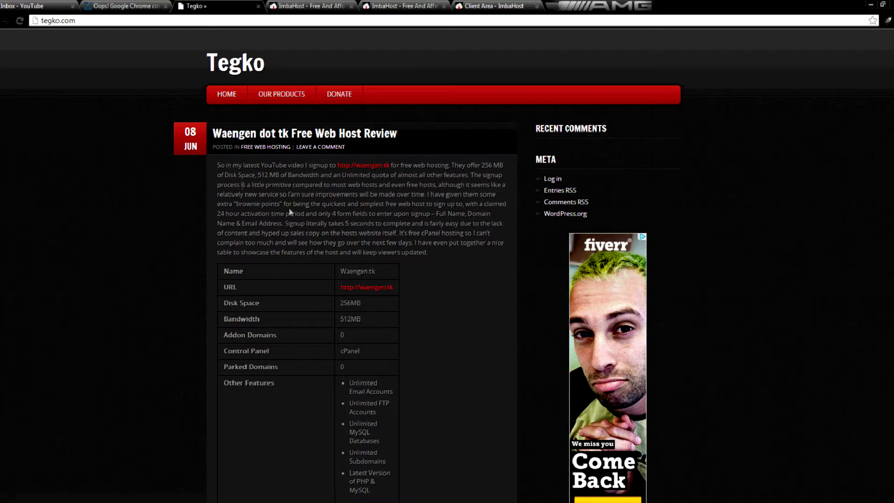
mouse_move(358, 149)
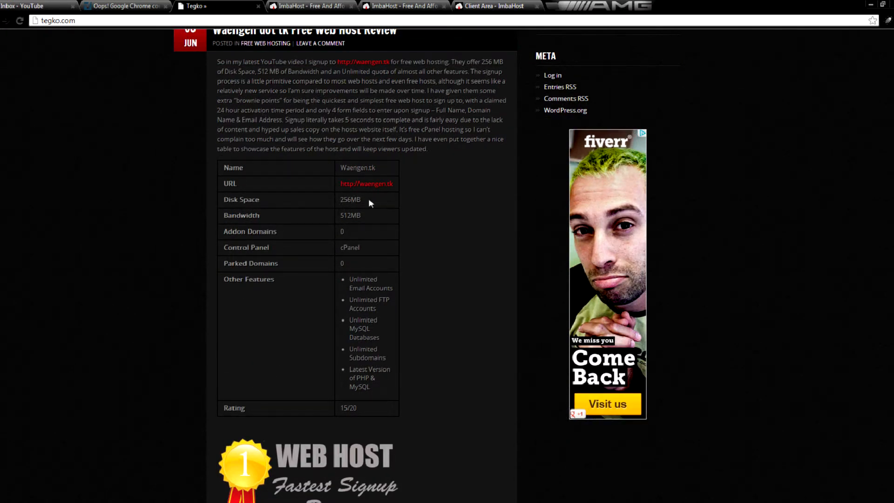
- Highlight the 512MB bandwidth value and scroll through the Waengen.tk feature table and rating
double_click(350, 215)
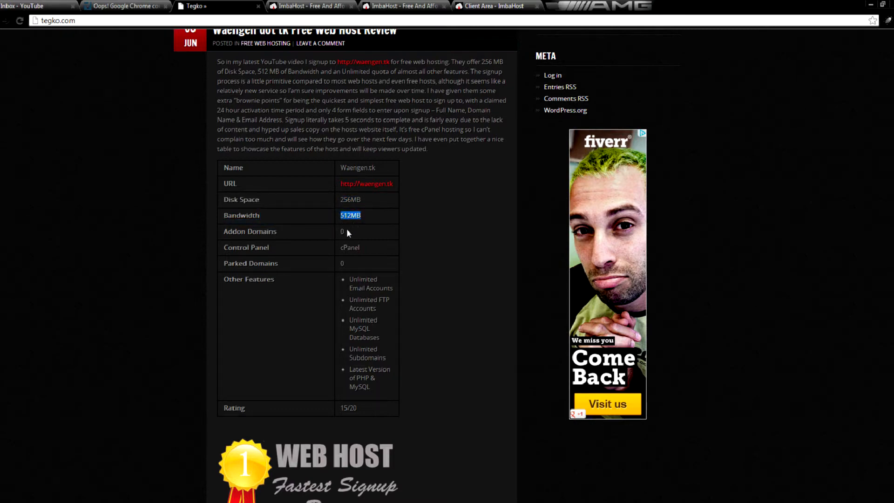
scroll(down, 3)
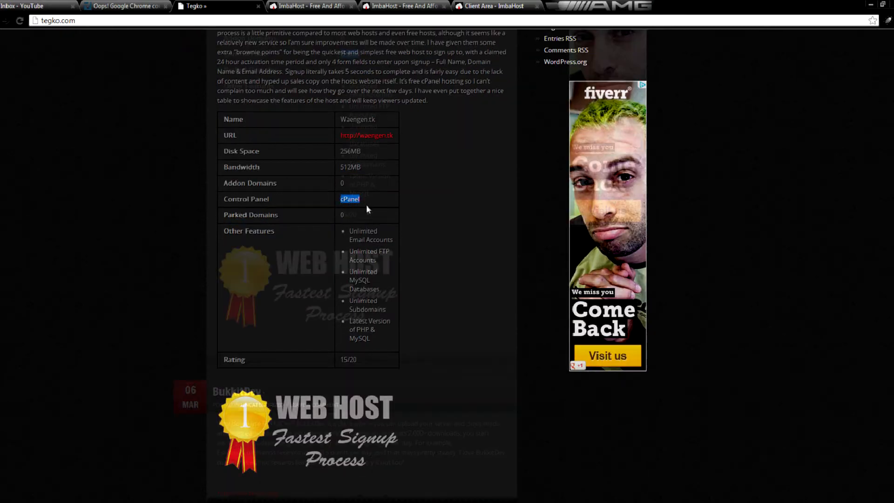
scroll(down, 3)
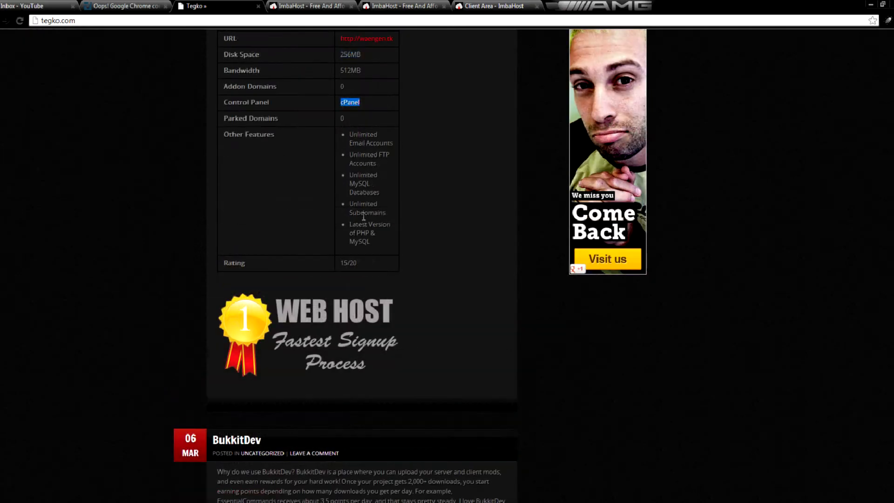
mouse_move(559, 347)
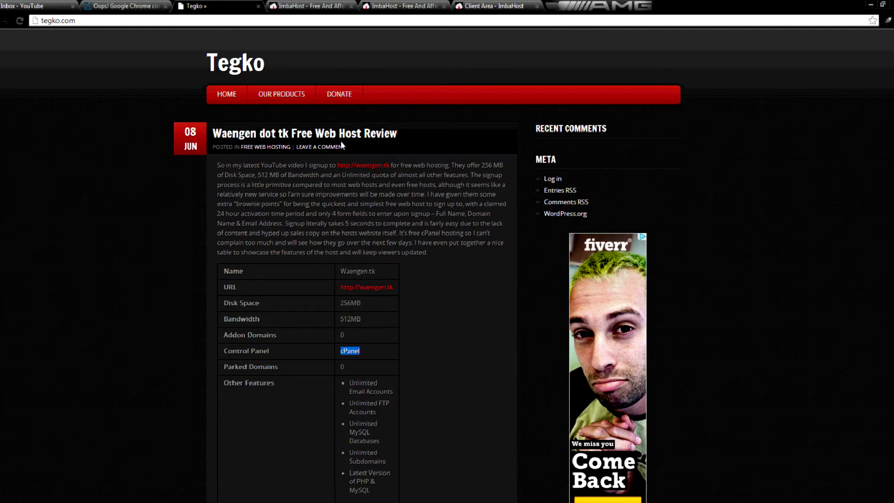
mouse_move(330, 153)
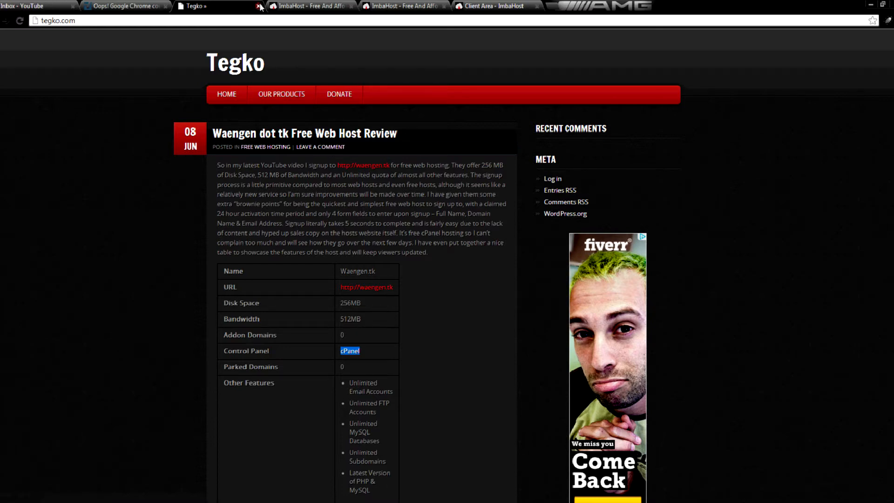
- Look over the ImbaHost Basic Plan and Pro Pack prices, then return to the antserve.com error page
scroll(down, 3)
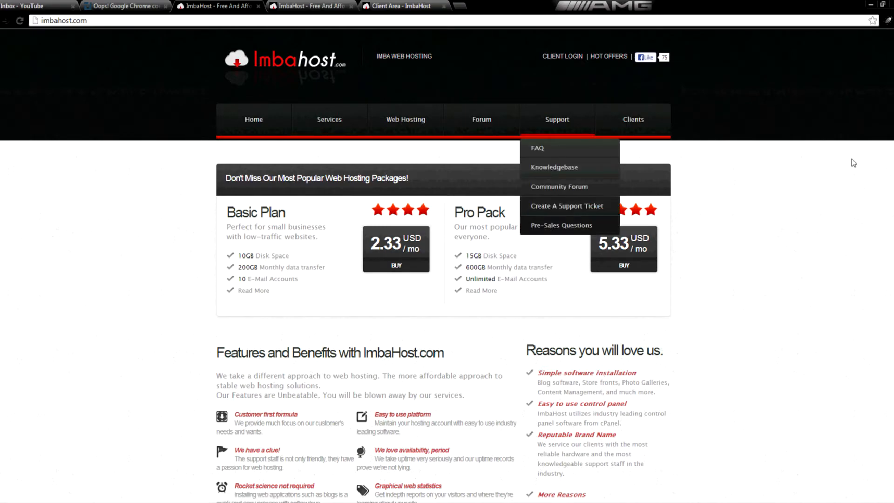
scroll(down, 3)
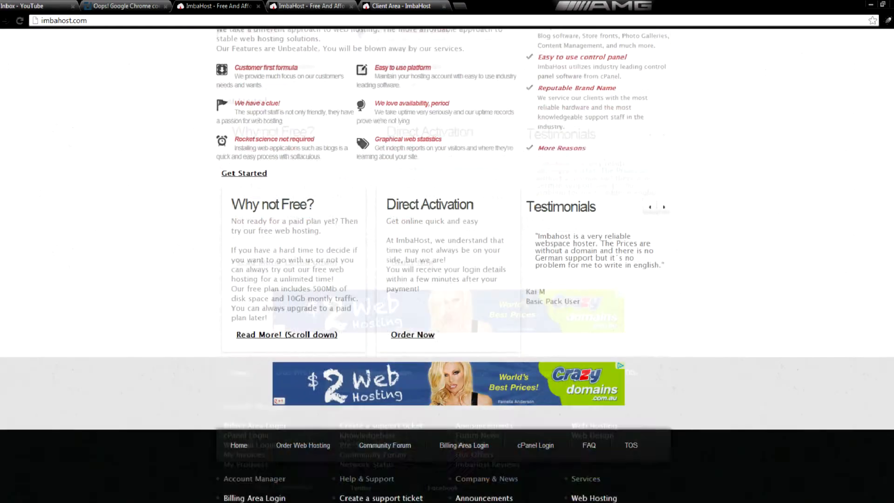
scroll(up, 3)
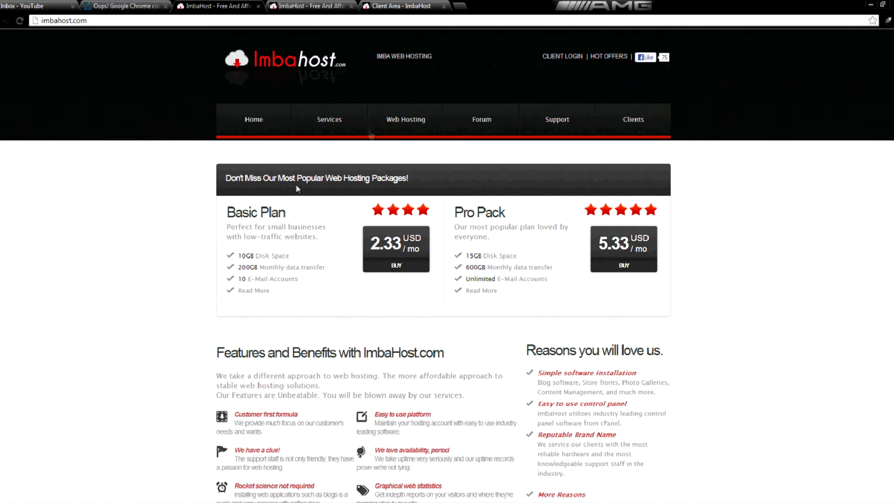
click(120, 6)
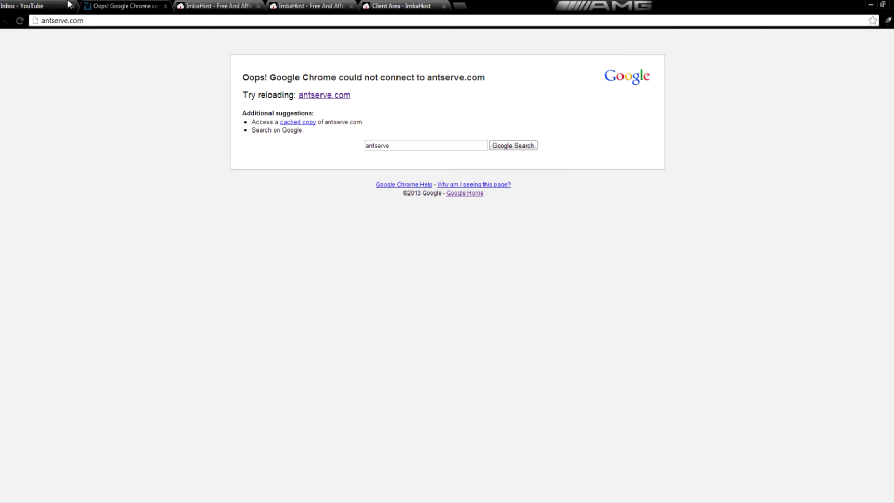
- Return to the YouTube personal messages page with the antserve downtime question
click(34, 7)
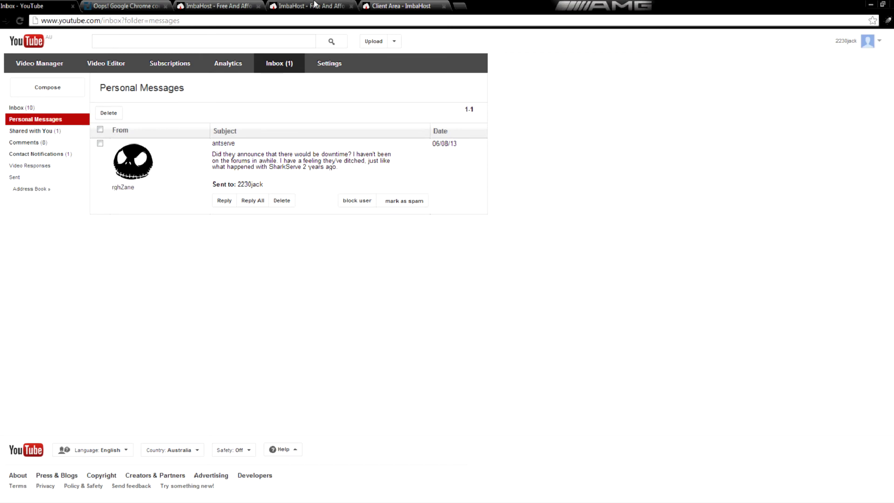
mouse_move(313, 5)
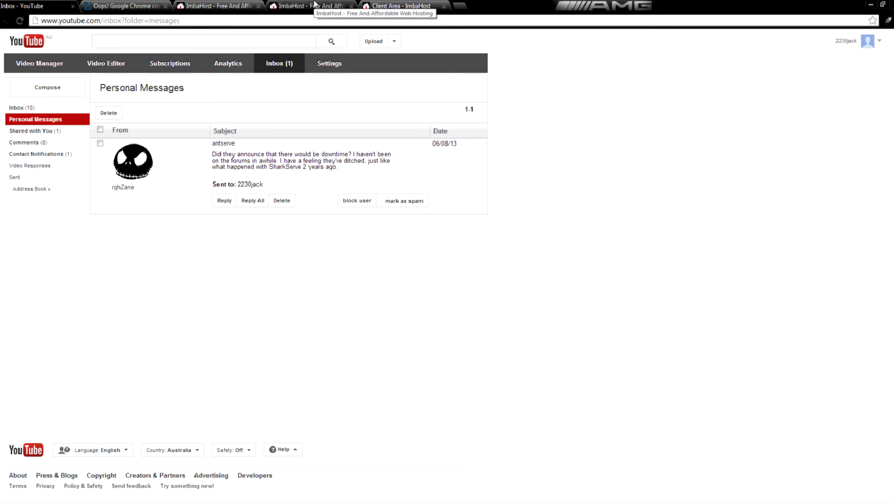